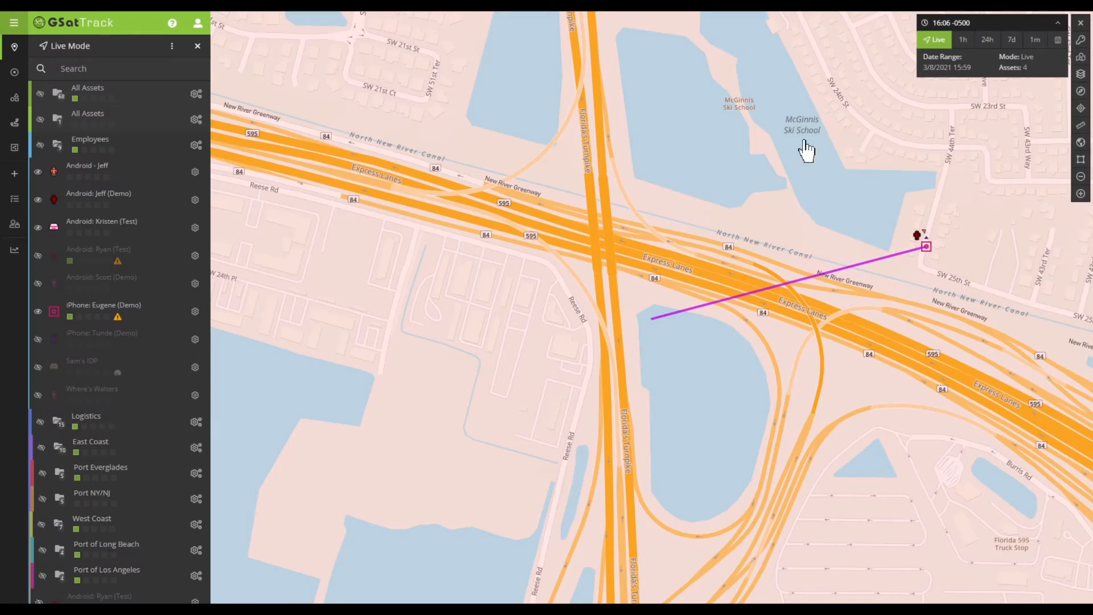
{"action": "mouse_move", "coordinate": [926, 222]}
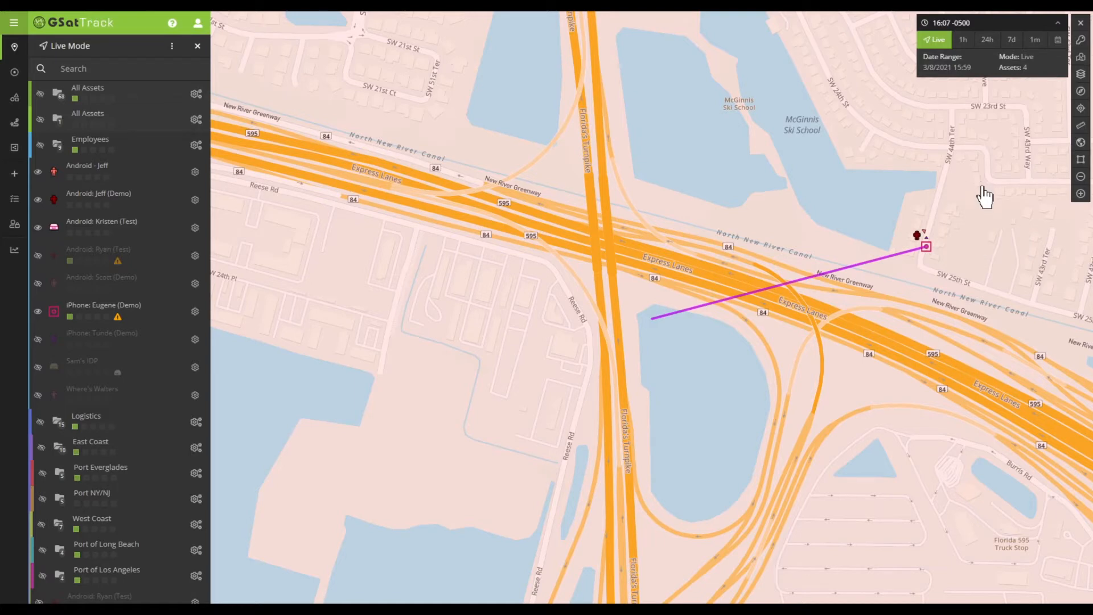
{"action": "mouse_move", "coordinate": [938, 252]}
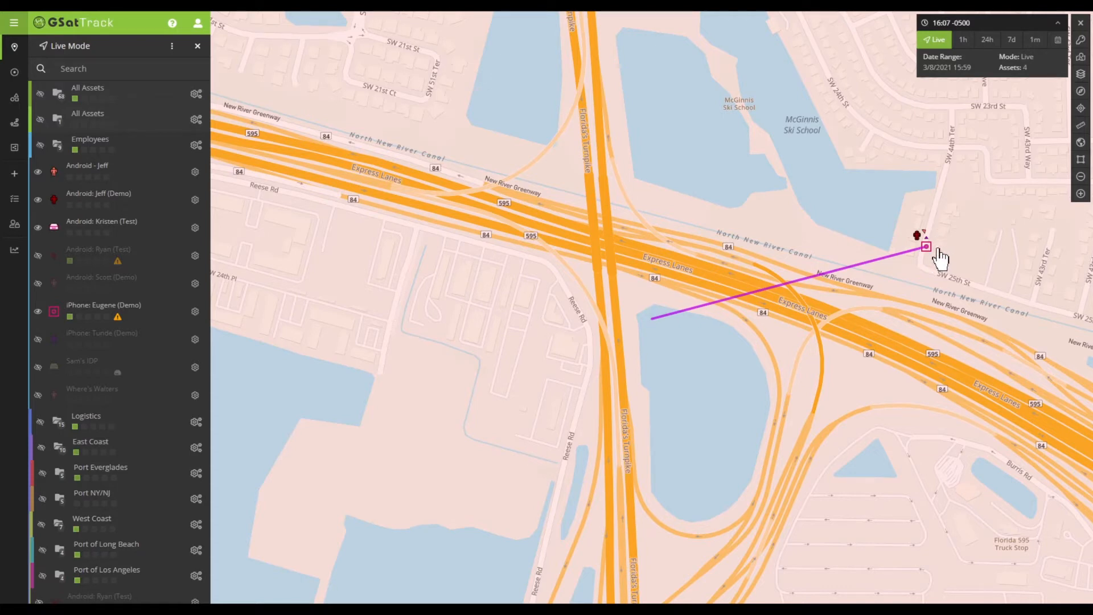
{"action": "mouse_move", "coordinate": [927, 247]}
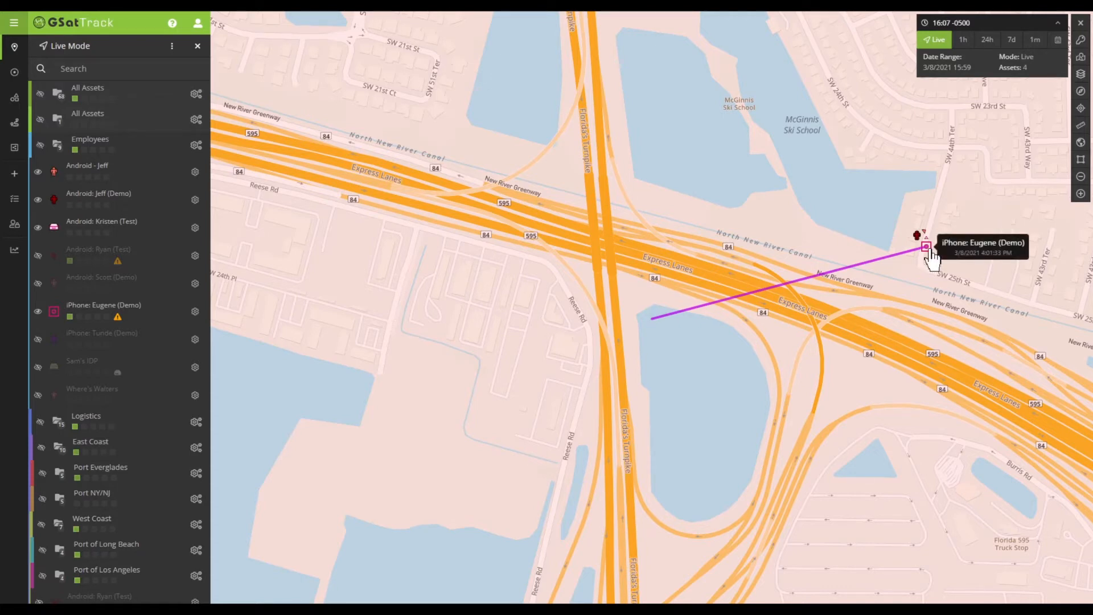
Open the iPhone: Eugene (Demo) marker popup to view its heading and location details
{"action": "left_click", "coordinate": [926, 248]}
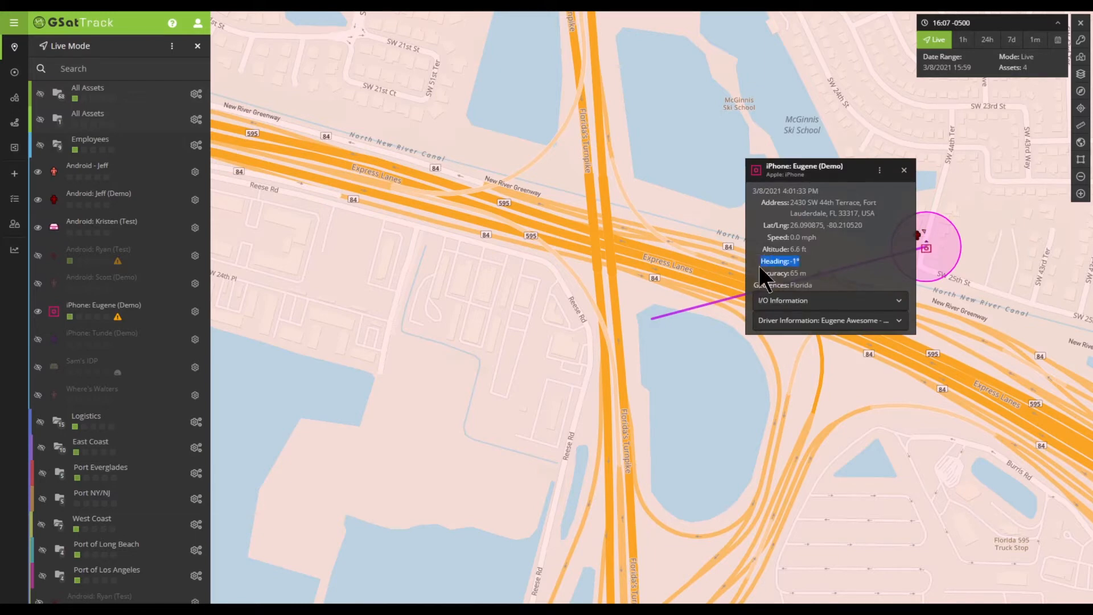
{"action": "mouse_move", "coordinate": [786, 174]}
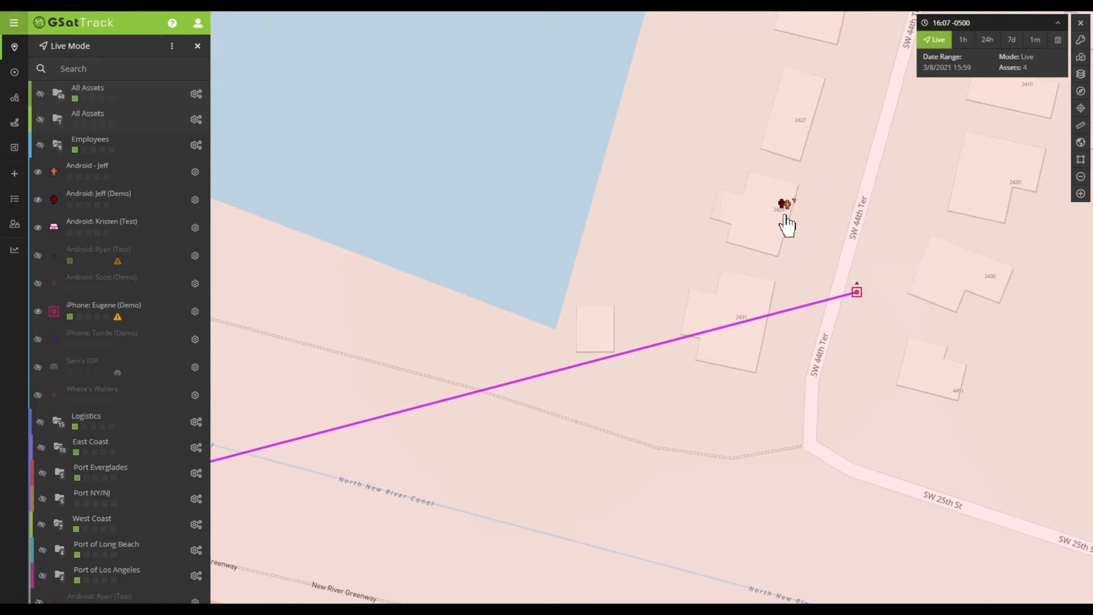
Check the Android asset's heading, close its popup, and switch to 1-hour History Mode
{"action": "left_click", "coordinate": [783, 205]}
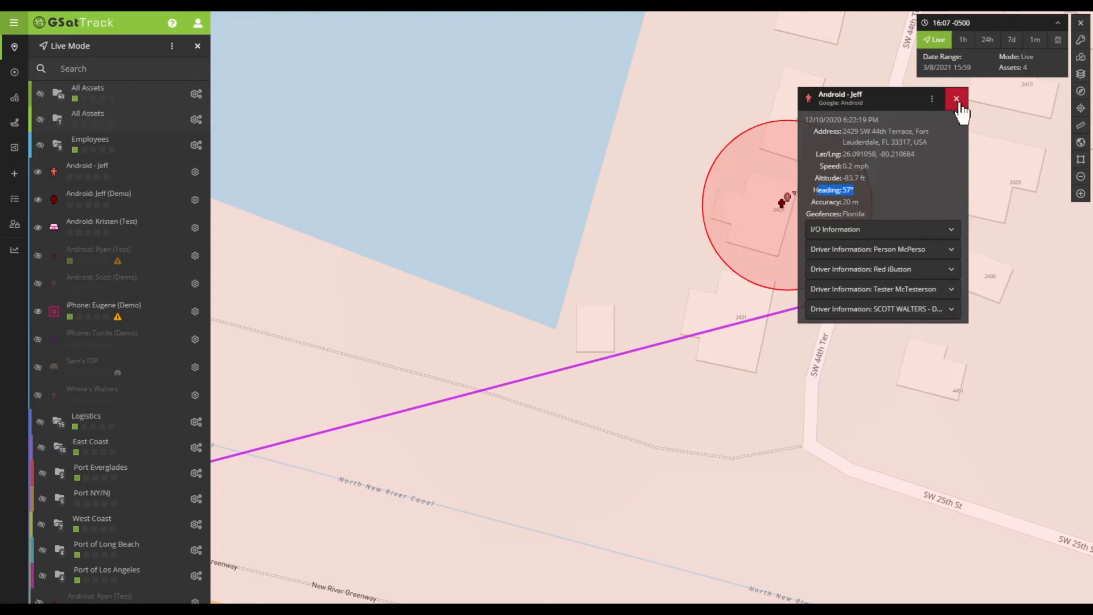
{"action": "left_click", "coordinate": [955, 99]}
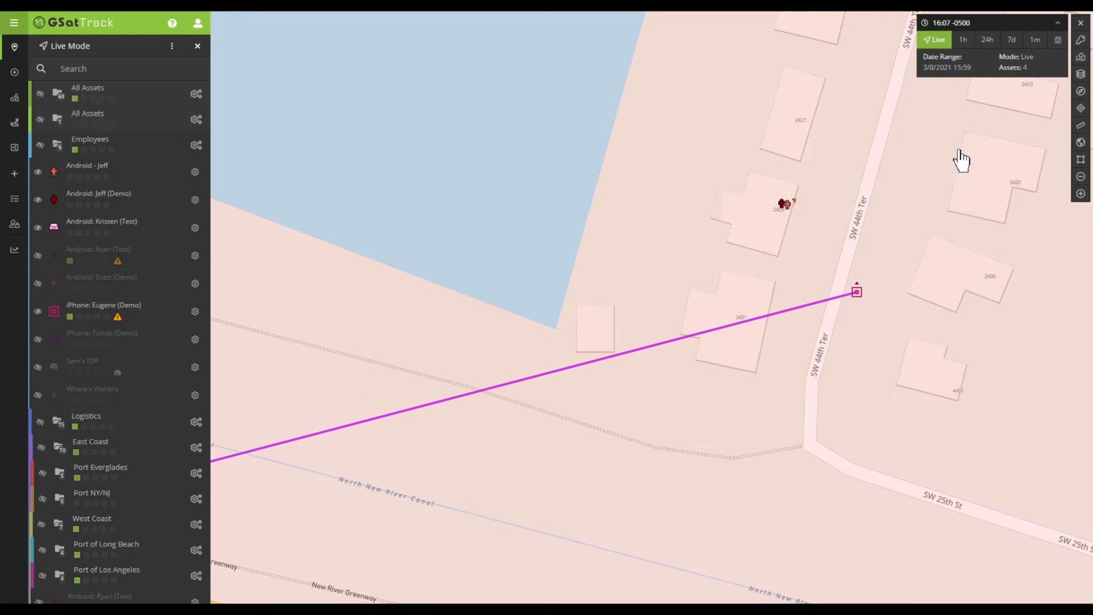
{"action": "mouse_move", "coordinate": [837, 251]}
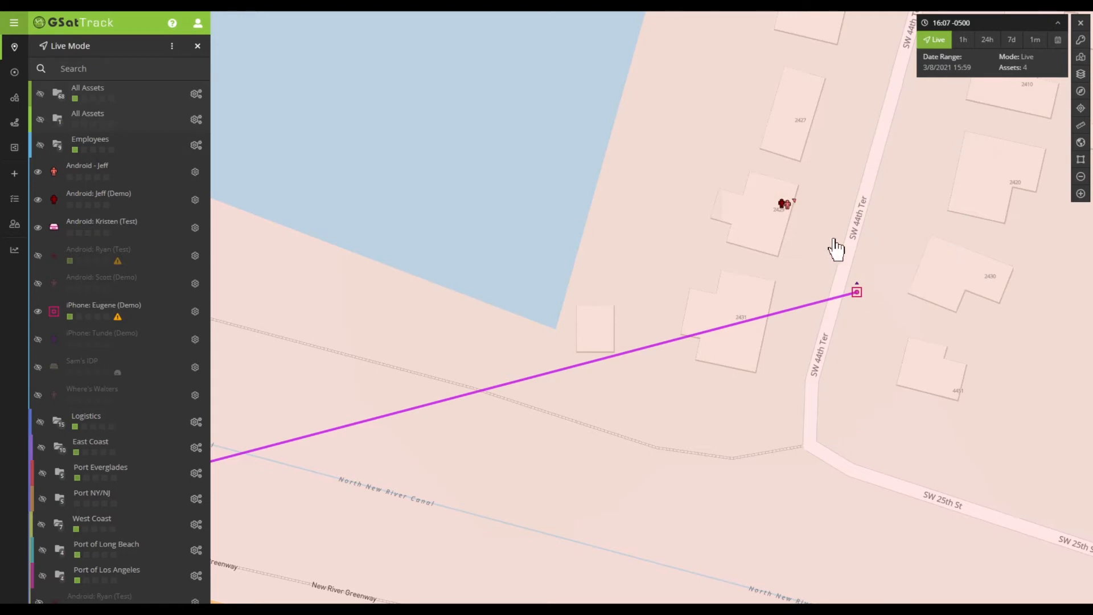
{"action": "mouse_move", "coordinate": [837, 250]}
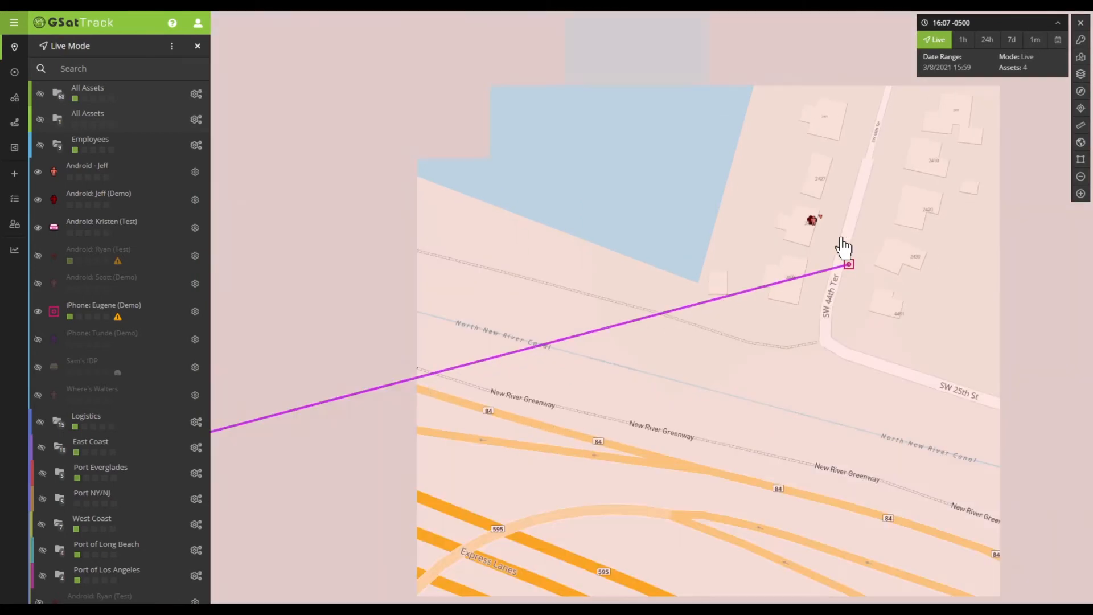
{"action": "left_click", "coordinate": [963, 40]}
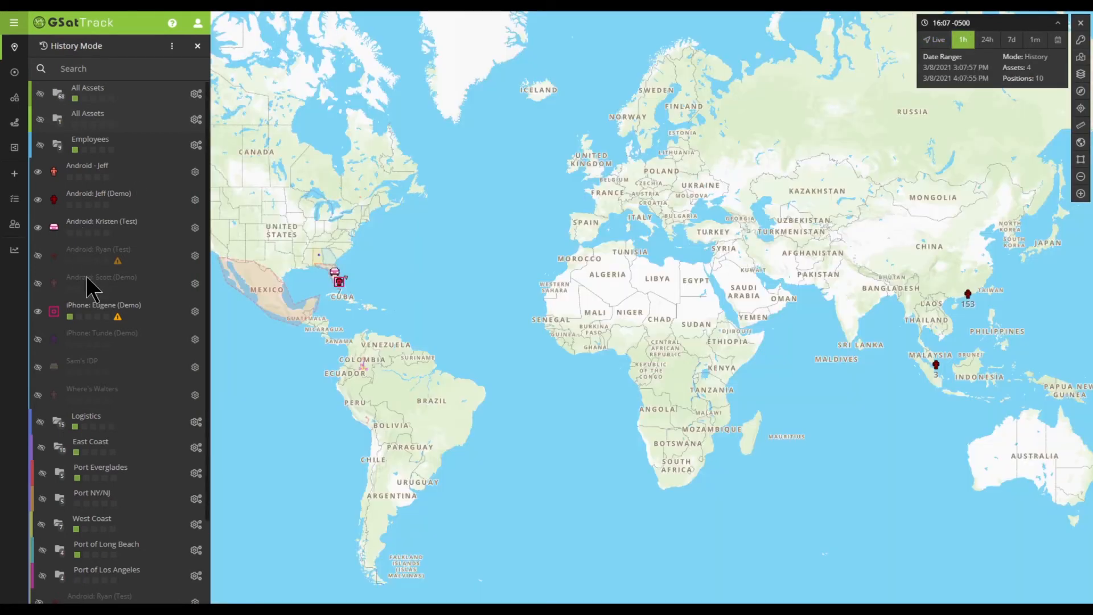
Select iPhone: Eugene (Demo) in the asset list to show its one-hour route
{"action": "left_click", "coordinate": [103, 305]}
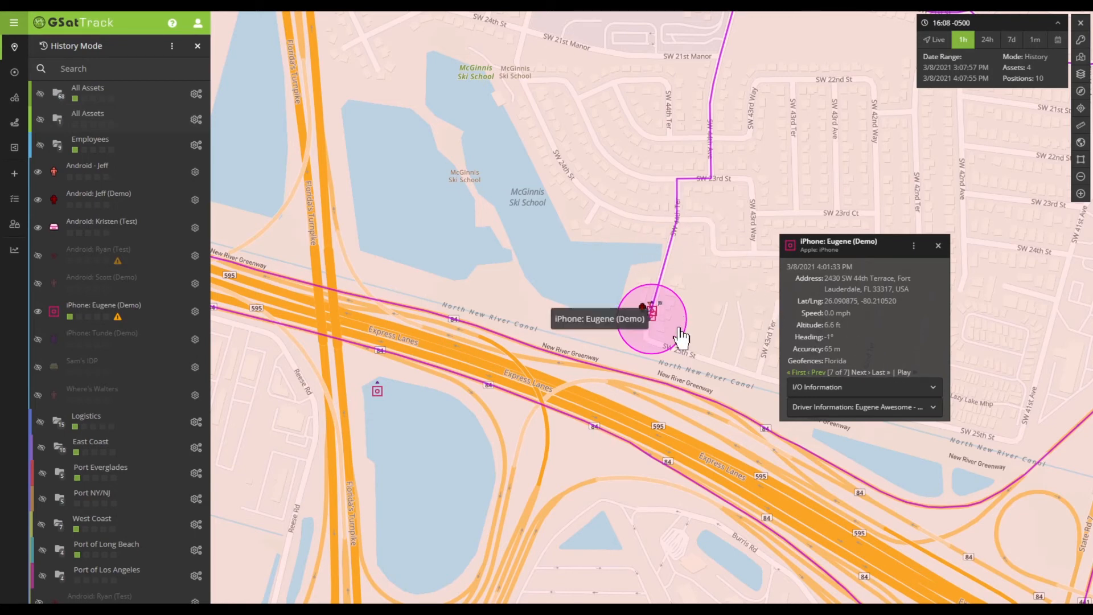
{"action": "mouse_move", "coordinate": [652, 349]}
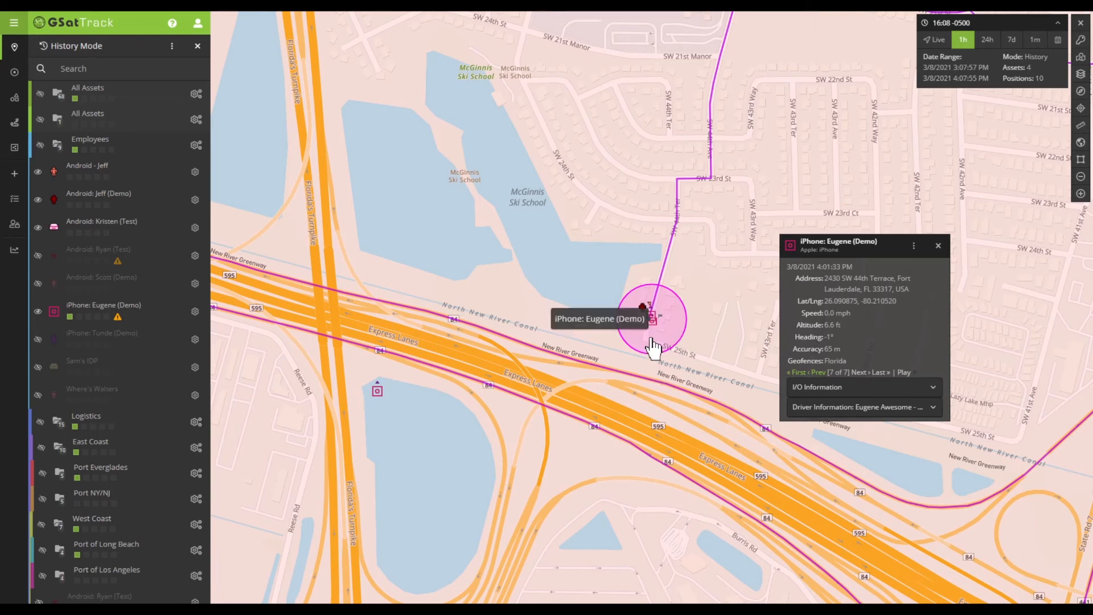